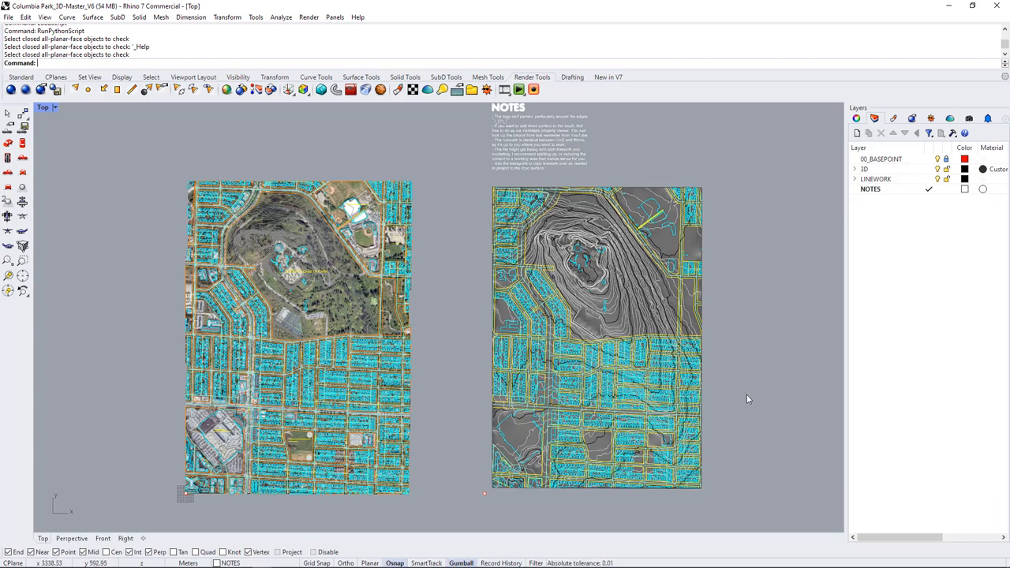
mouse_move(736, 397)
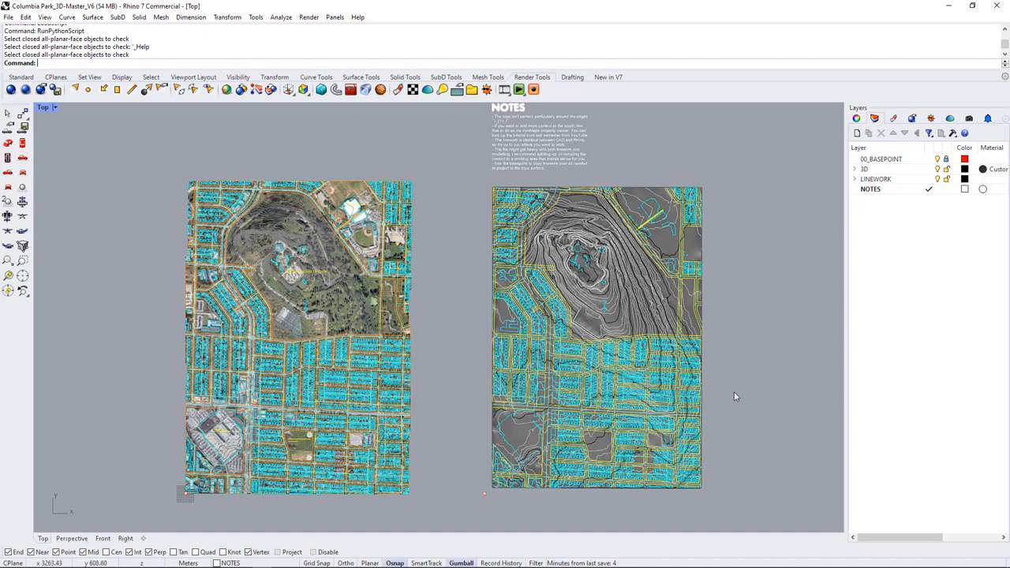
mouse_move(740, 439)
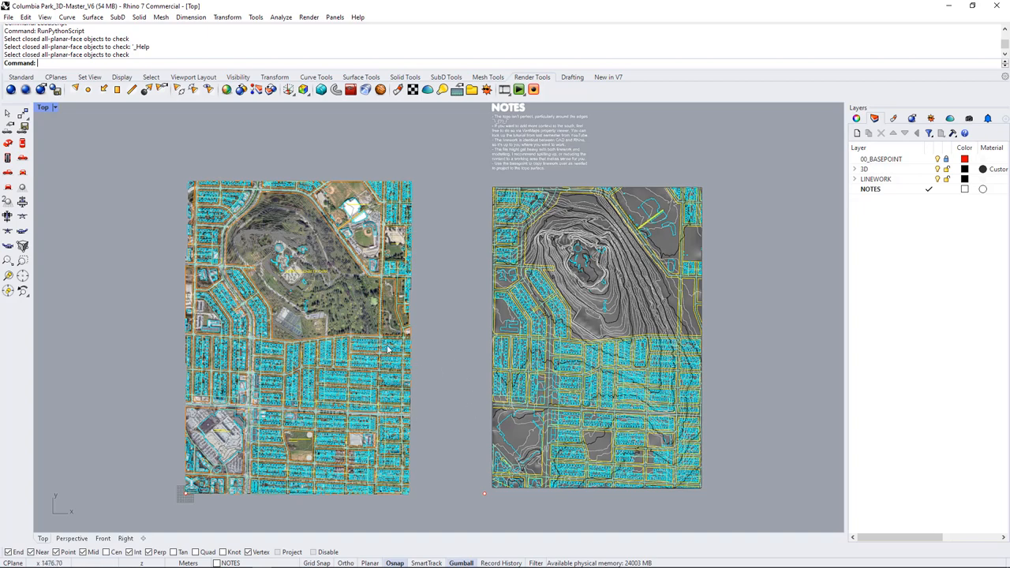
mouse_move(594, 211)
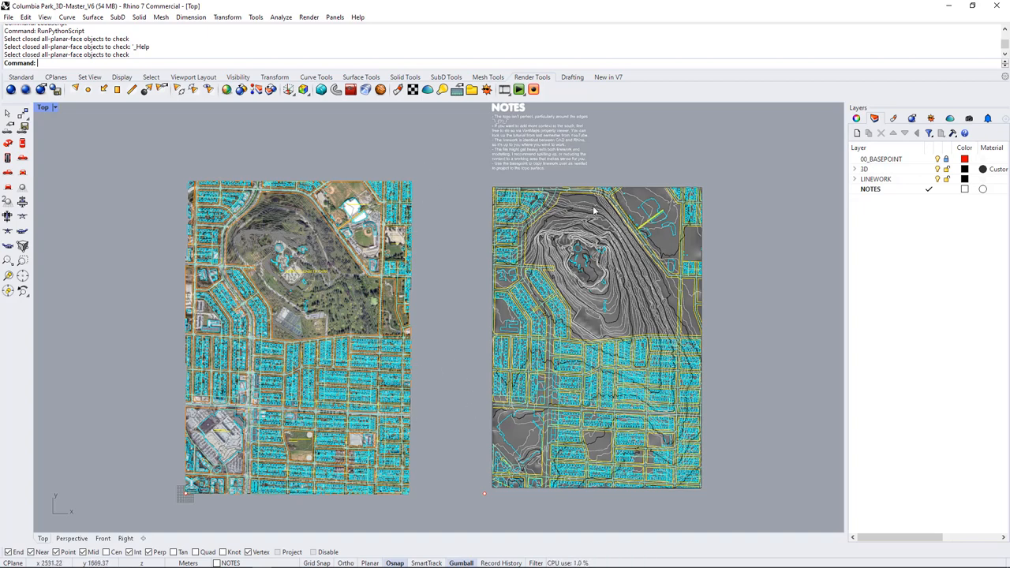
mouse_move(319, 255)
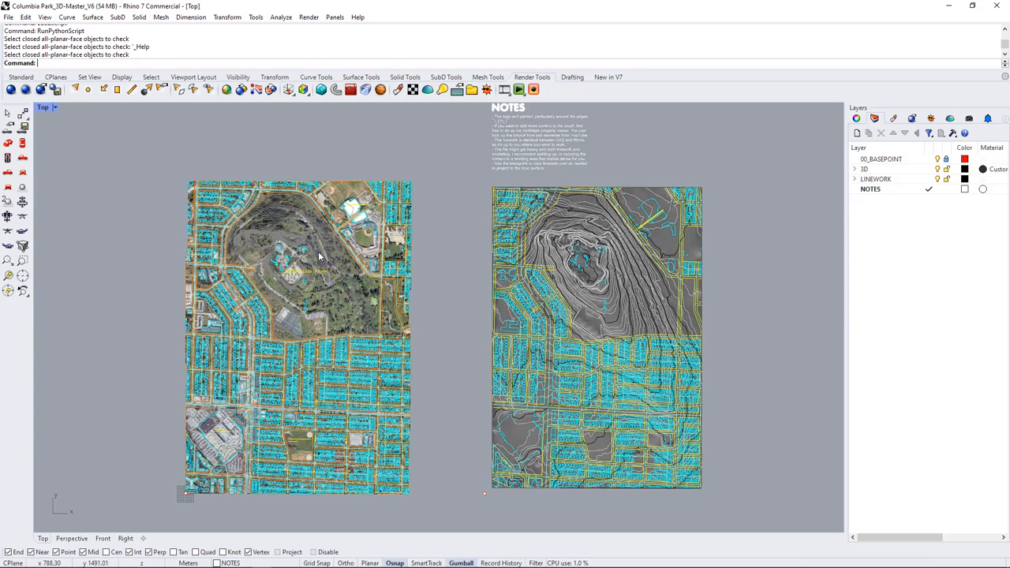
mouse_move(228, 187)
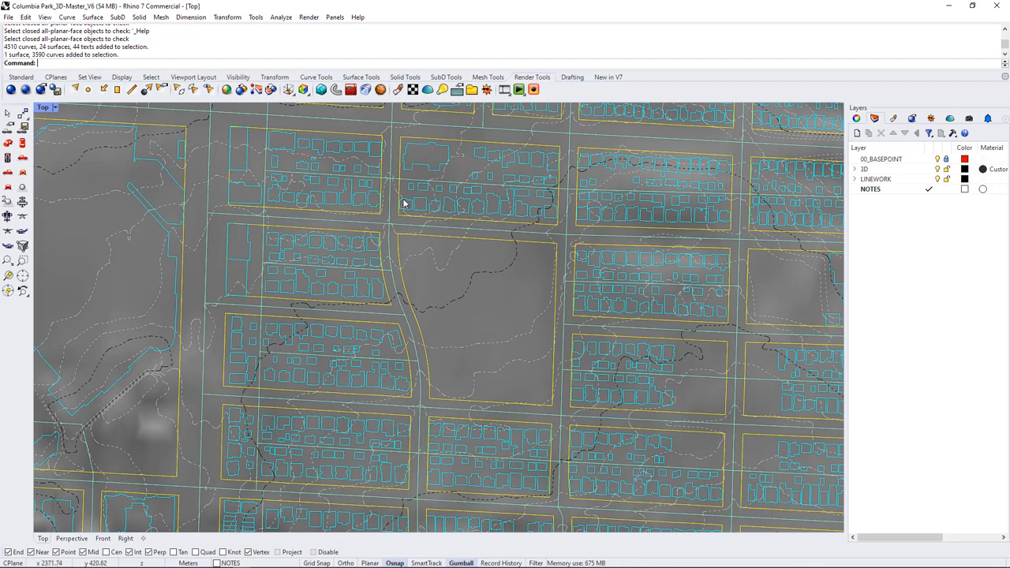
mouse_move(563, 226)
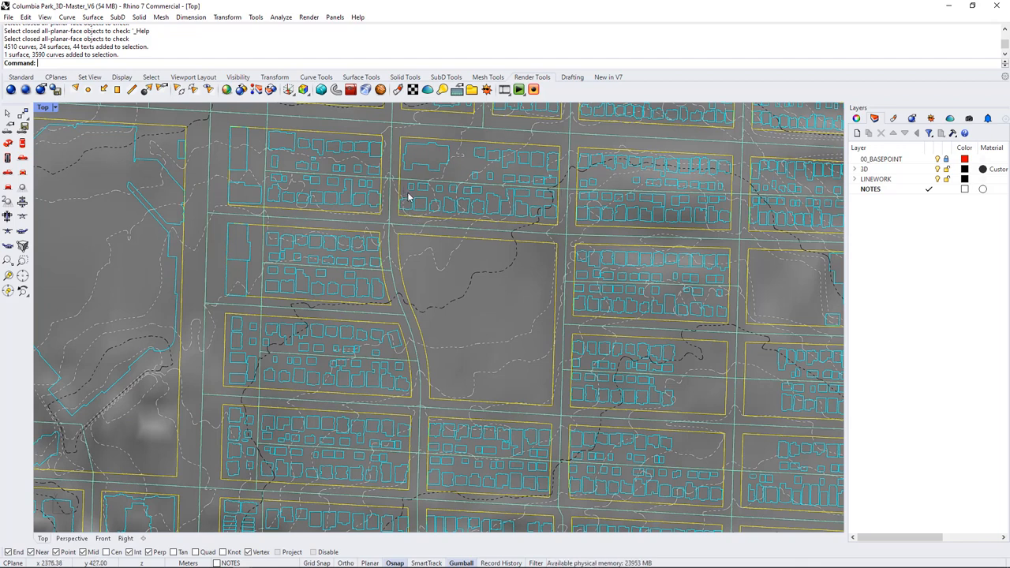
mouse_move(512, 232)
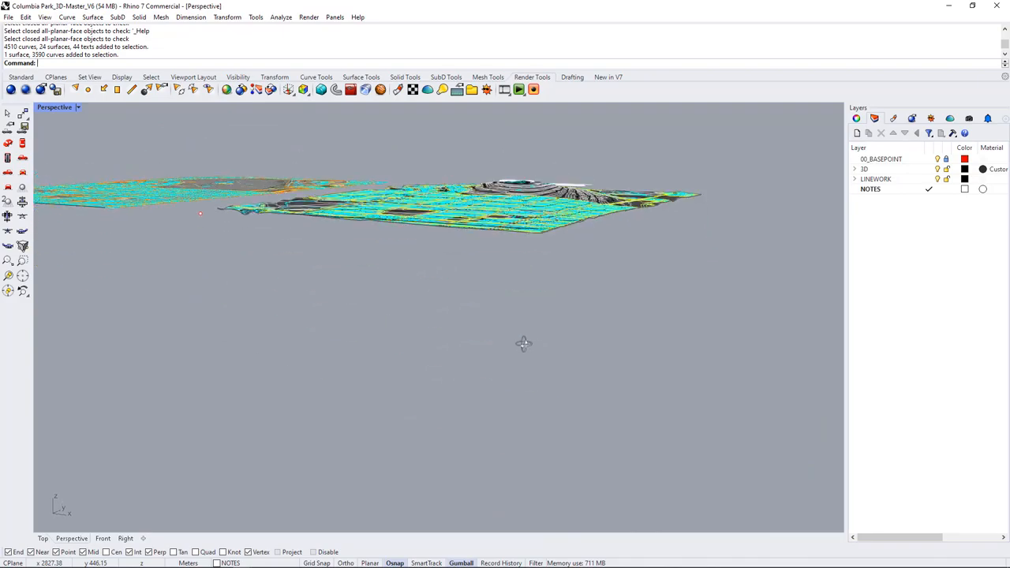
Orbit the Perspective view down to a low, close angle over the park block
left_click_drag(523, 343, 470, 296)
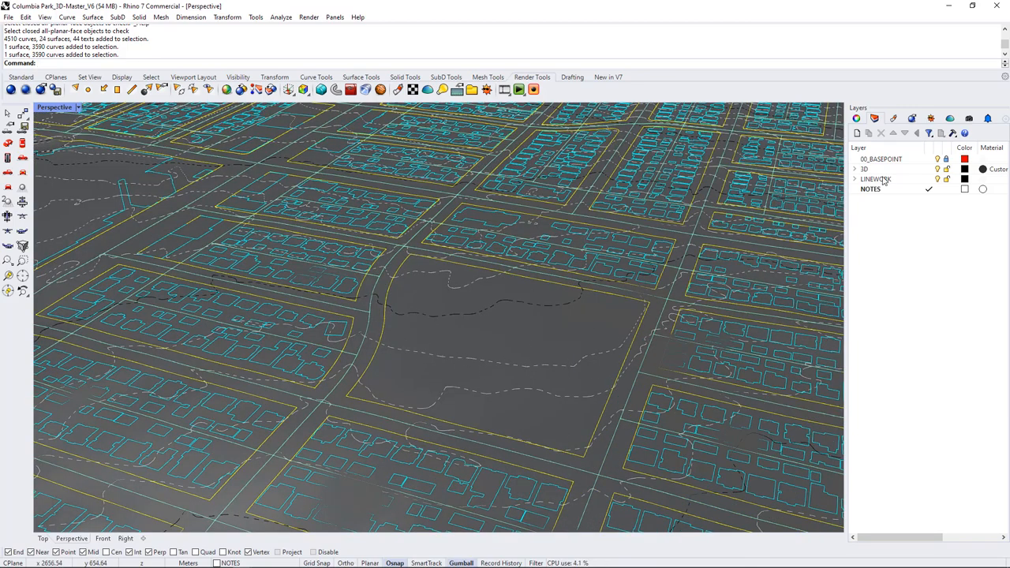
Expand 3D > Projected Lines and make Buildings the current layer
left_click(877, 178)
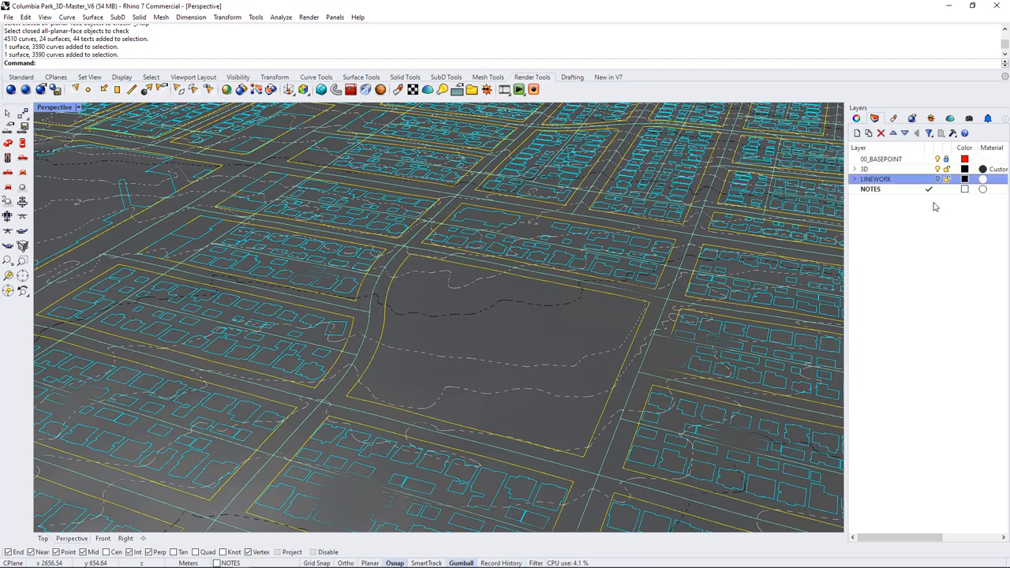
left_click(869, 168)
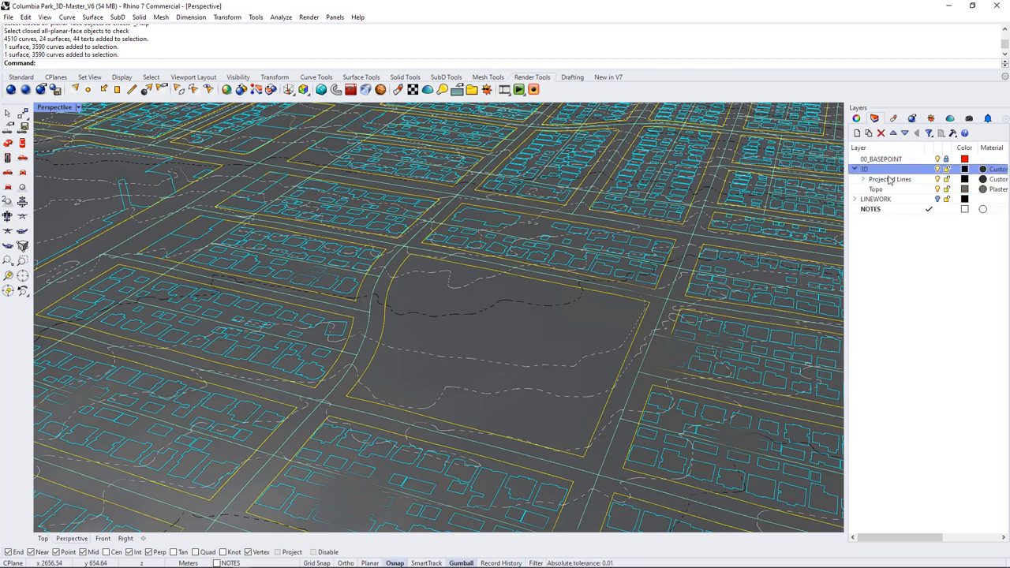
left_click(862, 179)
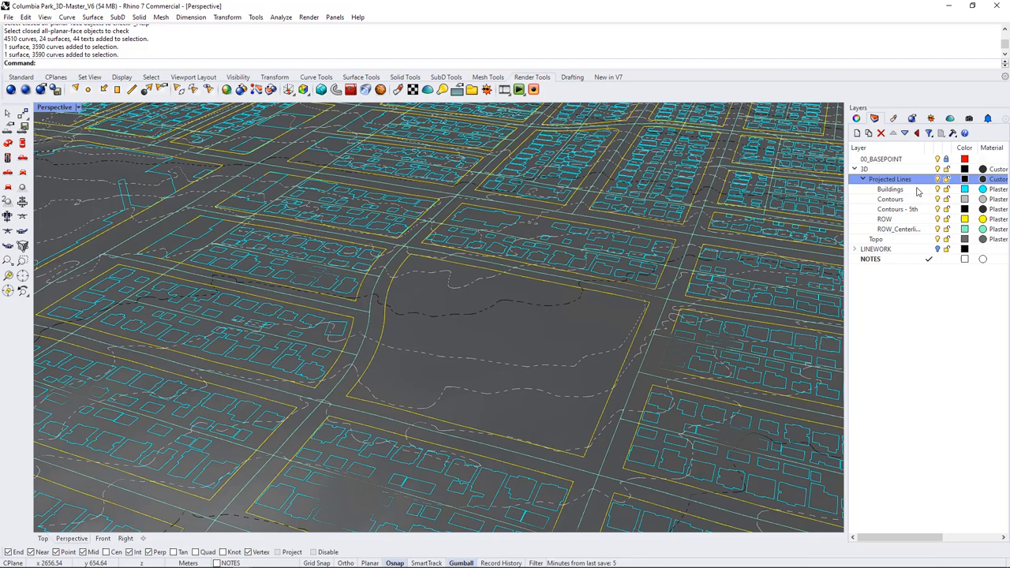
left_click(889, 190)
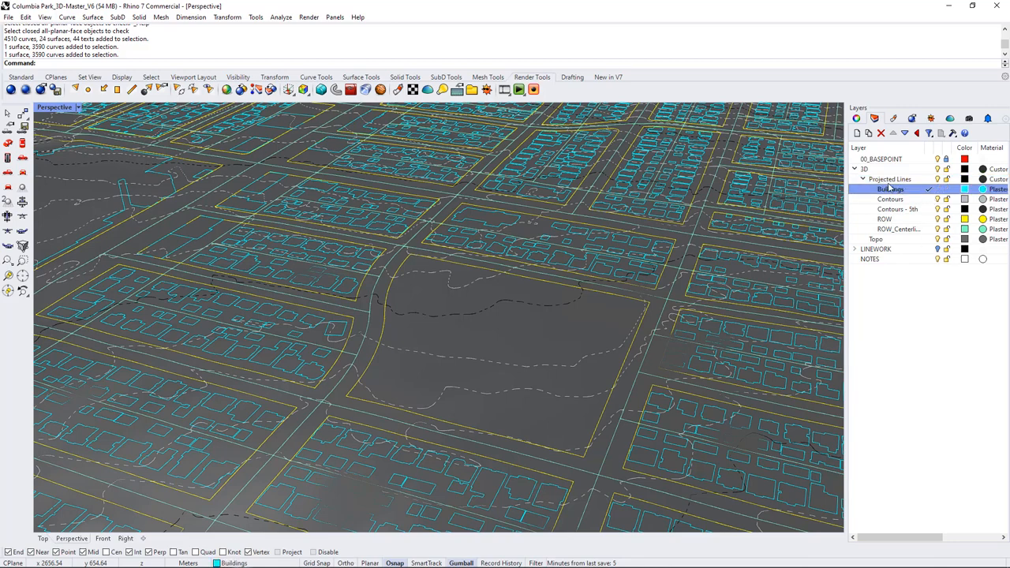
mouse_move(239, 316)
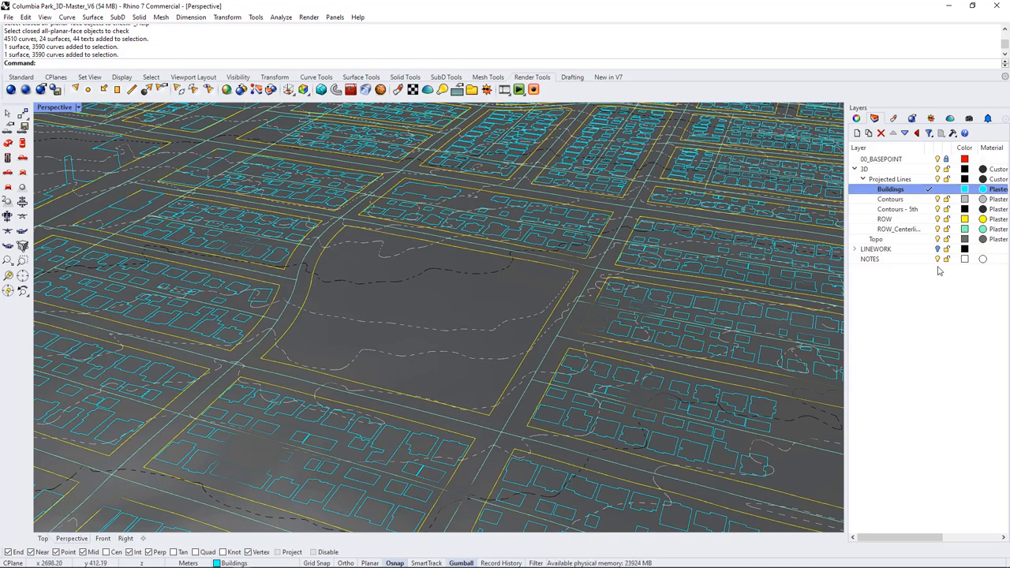
left_click(870, 259)
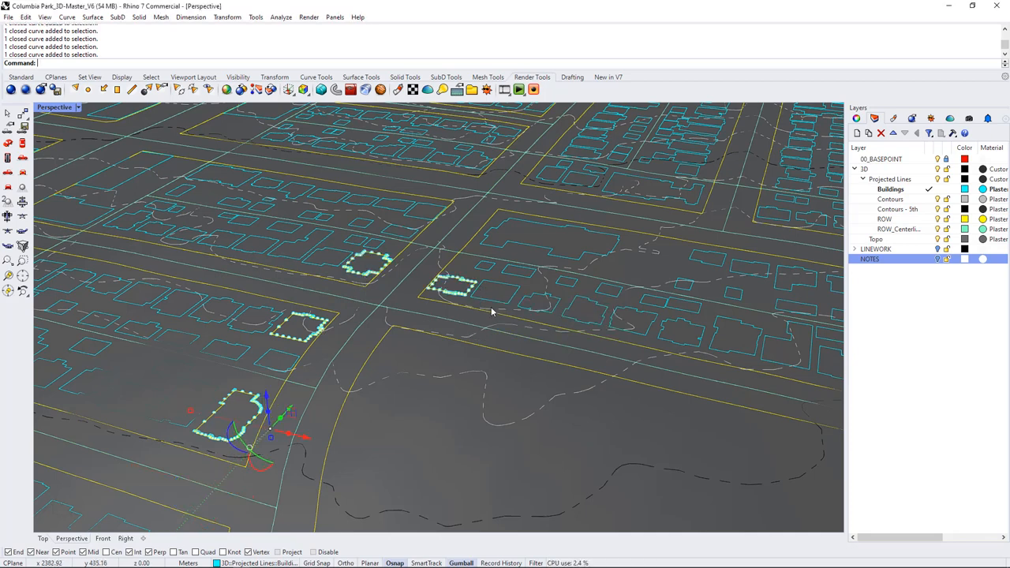
Add three more house outlines, including the large house, picking the right overlapping curves
left_click(491, 312)
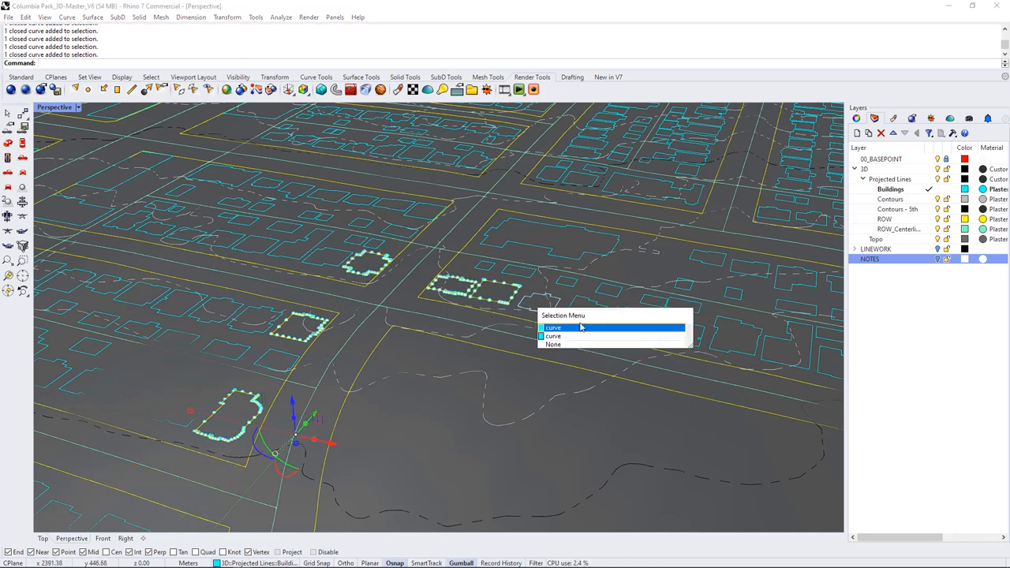
left_click(553, 327)
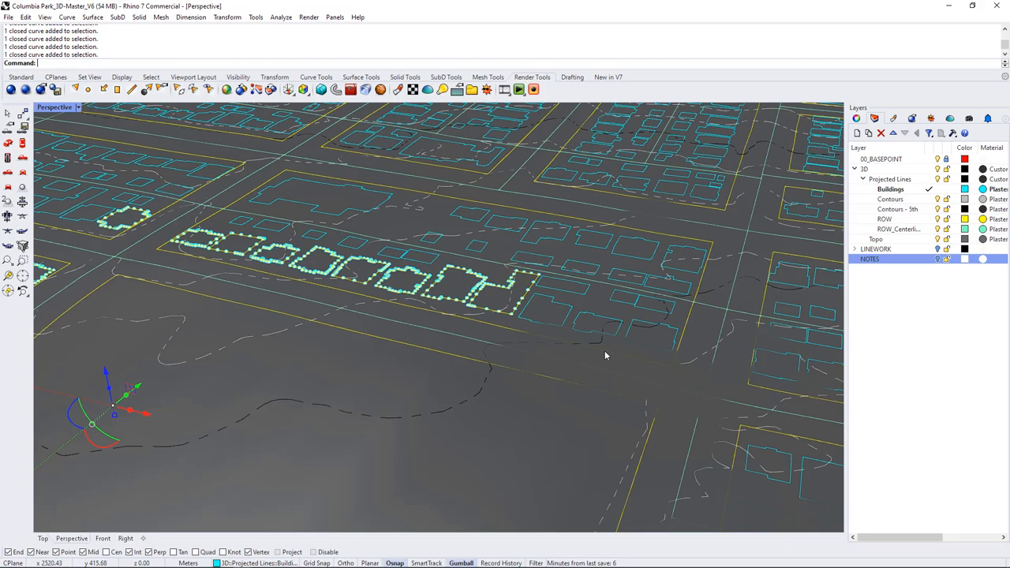
left_click(605, 355)
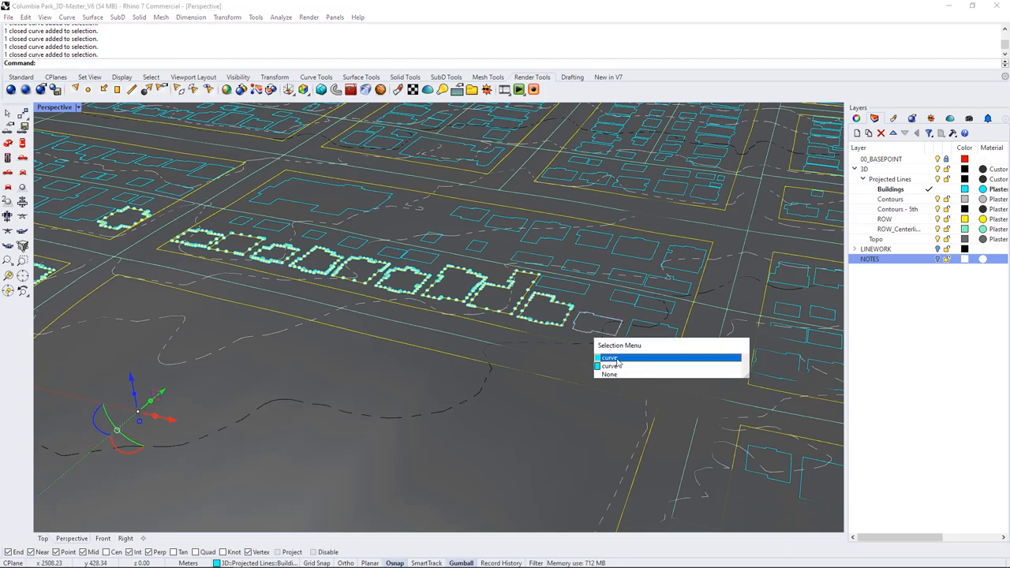
left_click(609, 358)
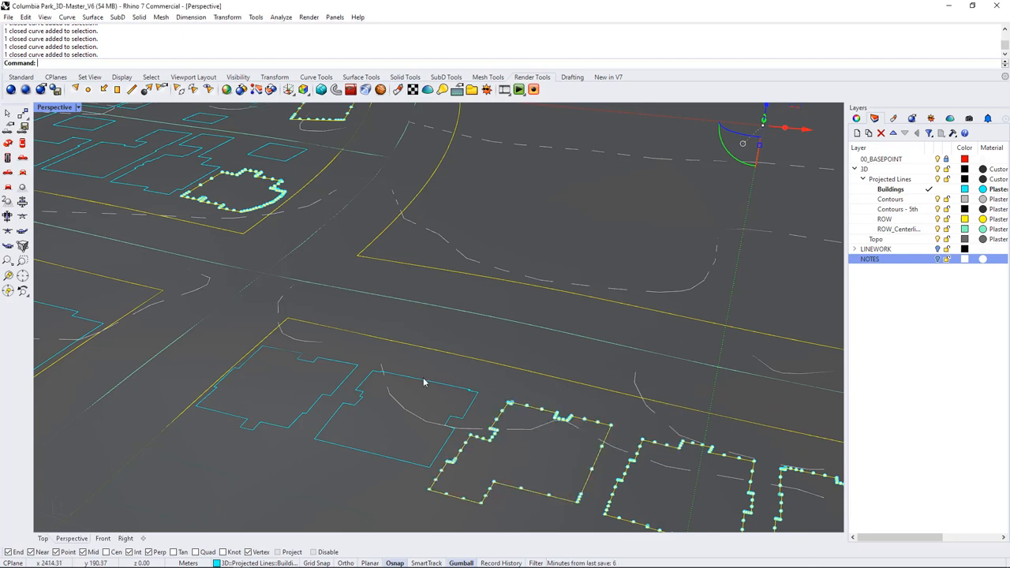
left_click(424, 381)
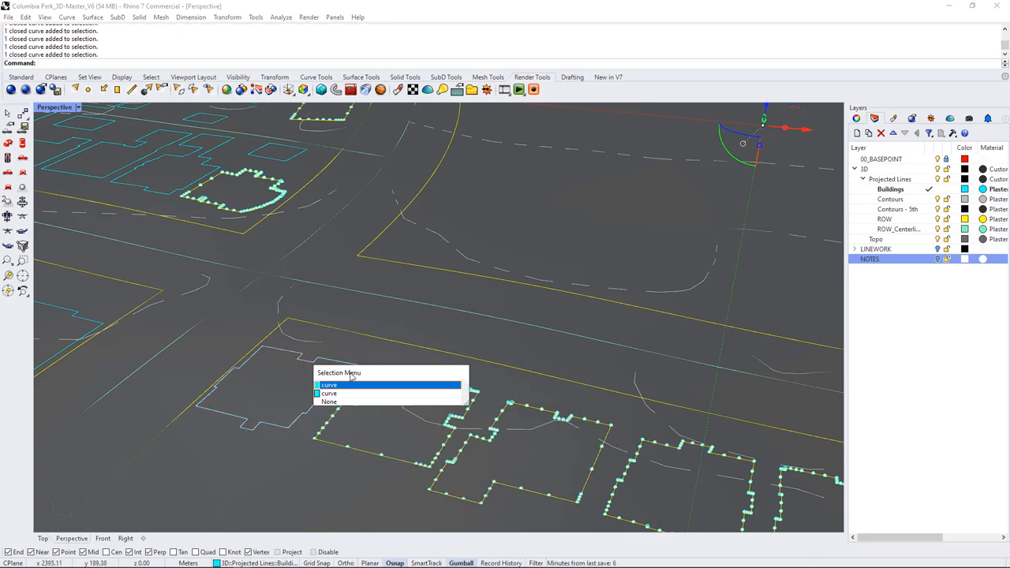
left_click(329, 384)
type("G")
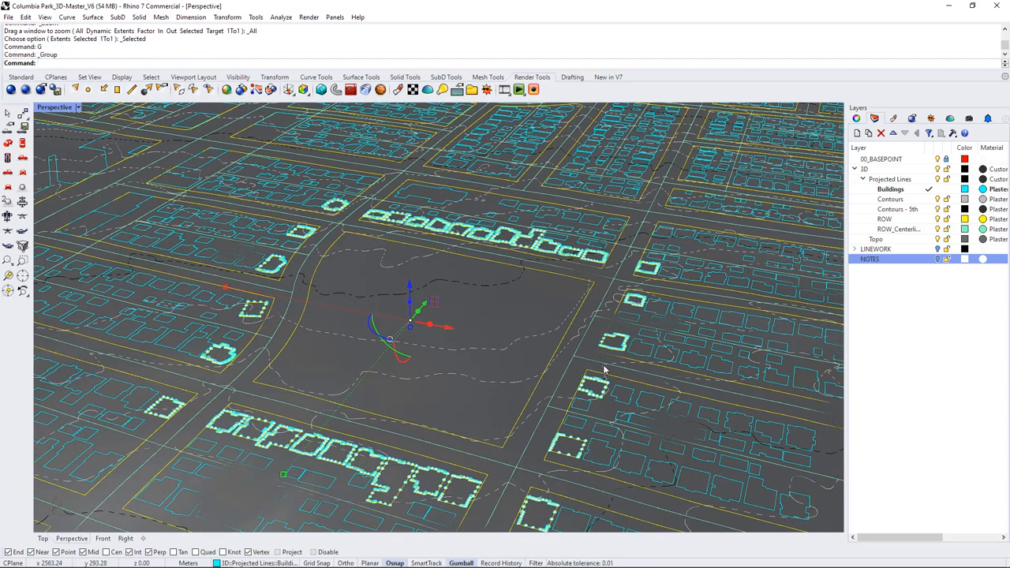
mouse_move(527, 314)
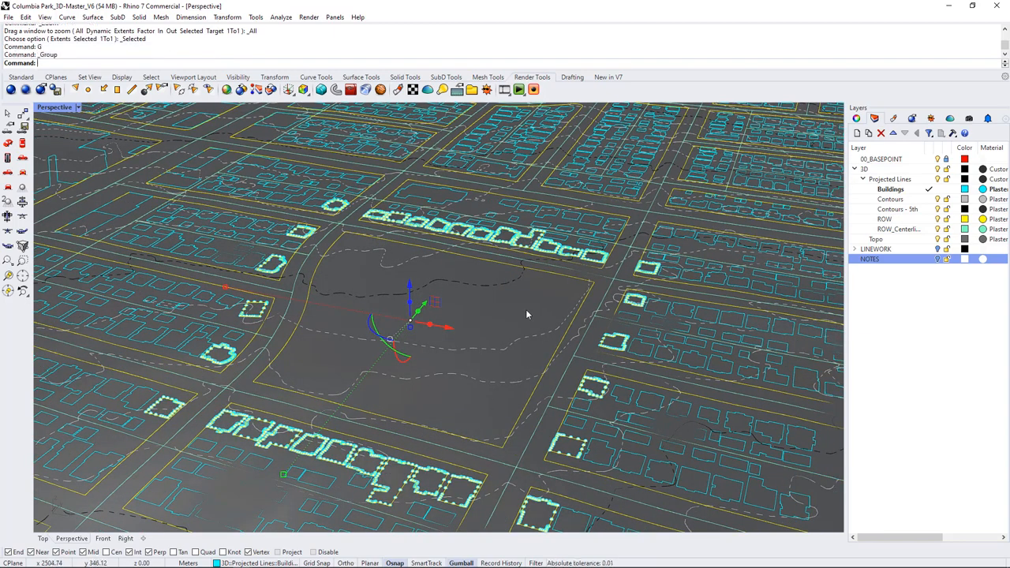
mouse_move(528, 338)
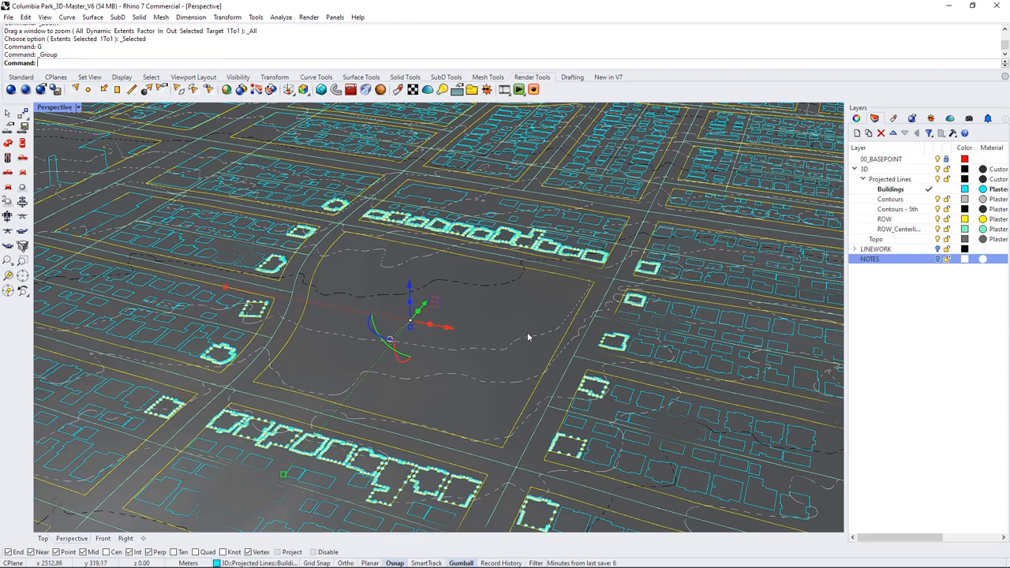
Select the Buildings layer footprint curves for a 9-unit extrusion
left_click(896, 189)
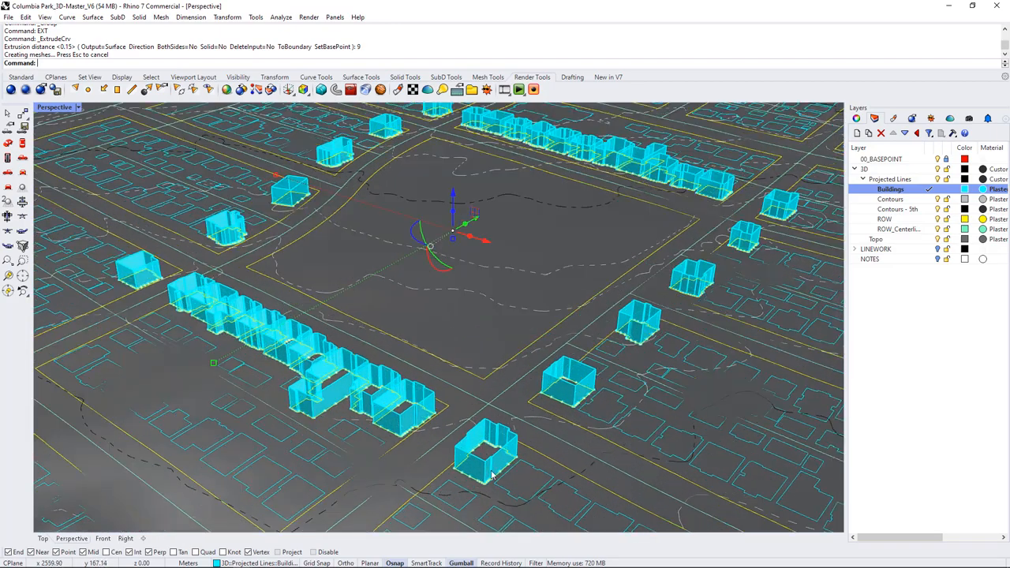
mouse_move(482, 469)
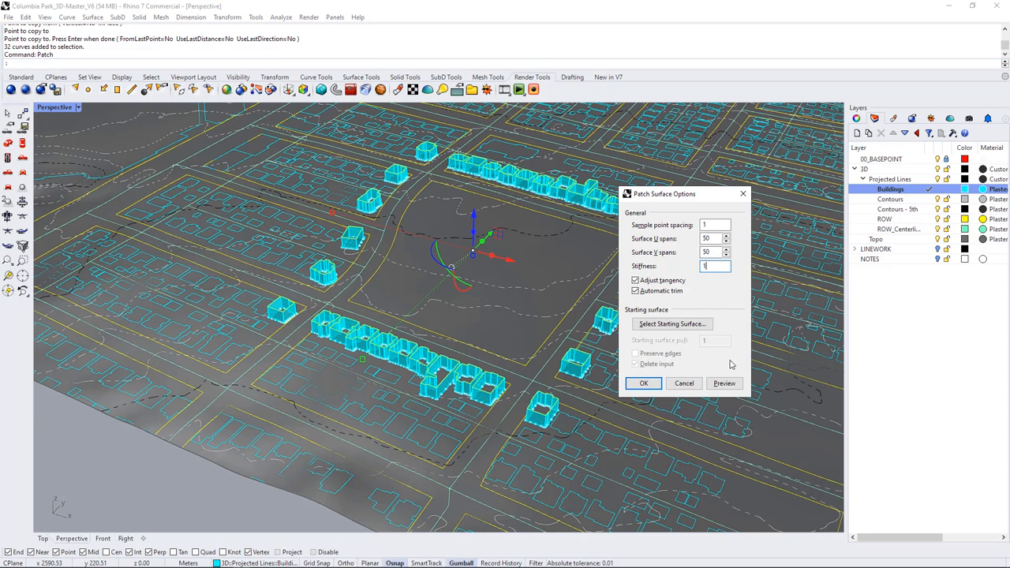
Accept the 50x50-span Patch settings to create the roof patch surface
left_click(643, 382)
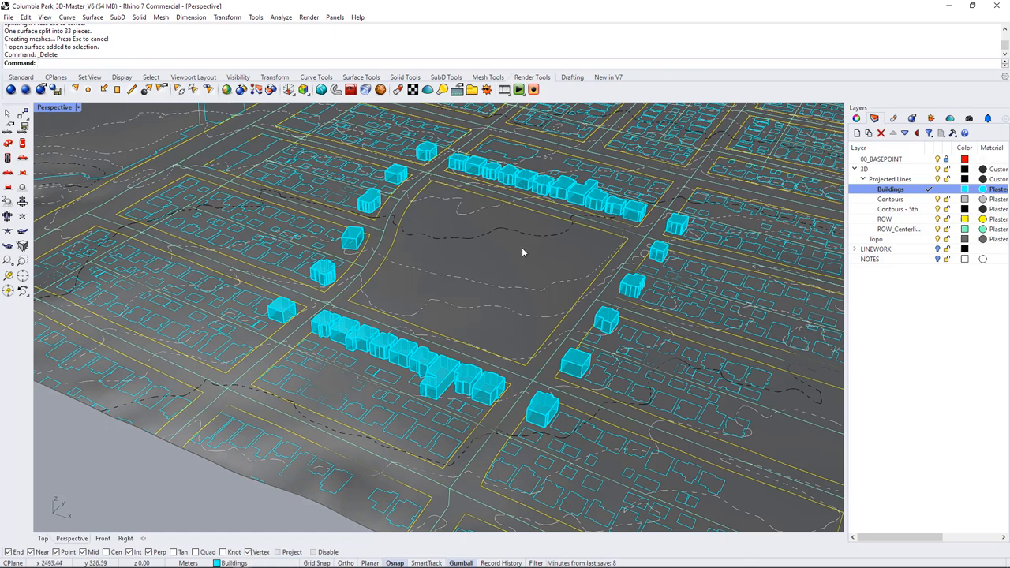
mouse_move(315, 334)
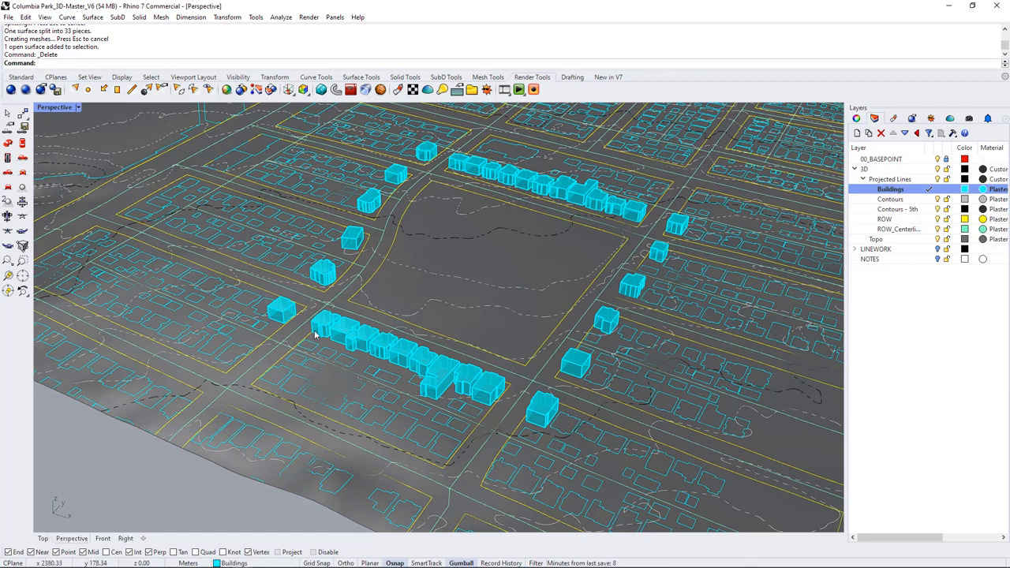
mouse_move(496, 356)
type("SelAll")
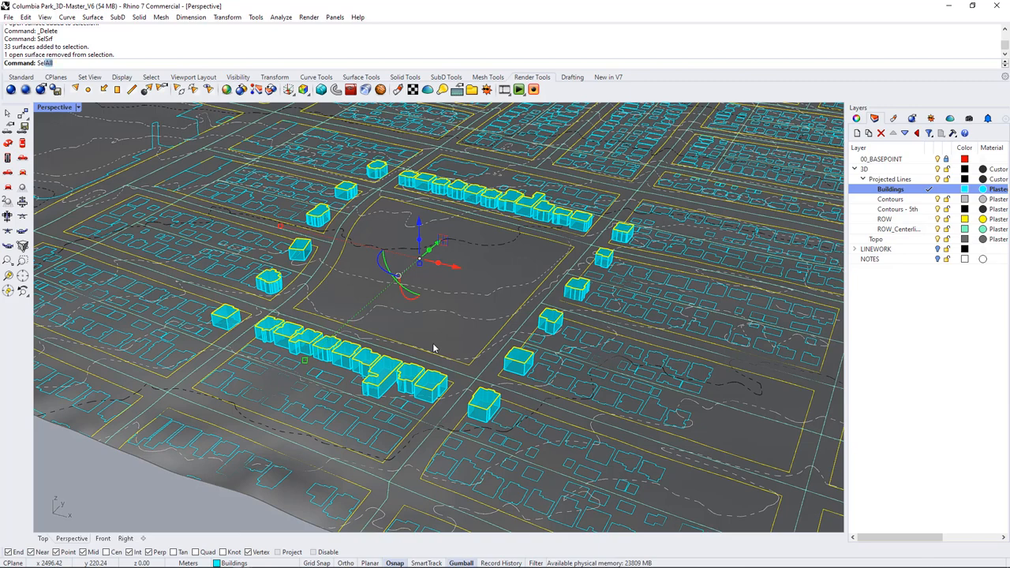
Select all open curves with SelOpenCrv
type("SelOpenCrv")
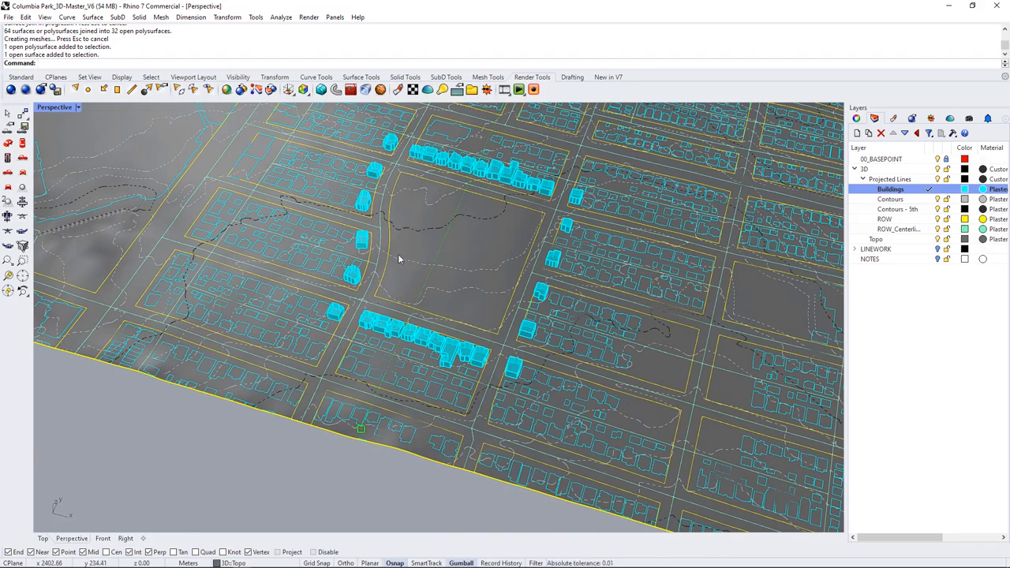
mouse_move(505, 331)
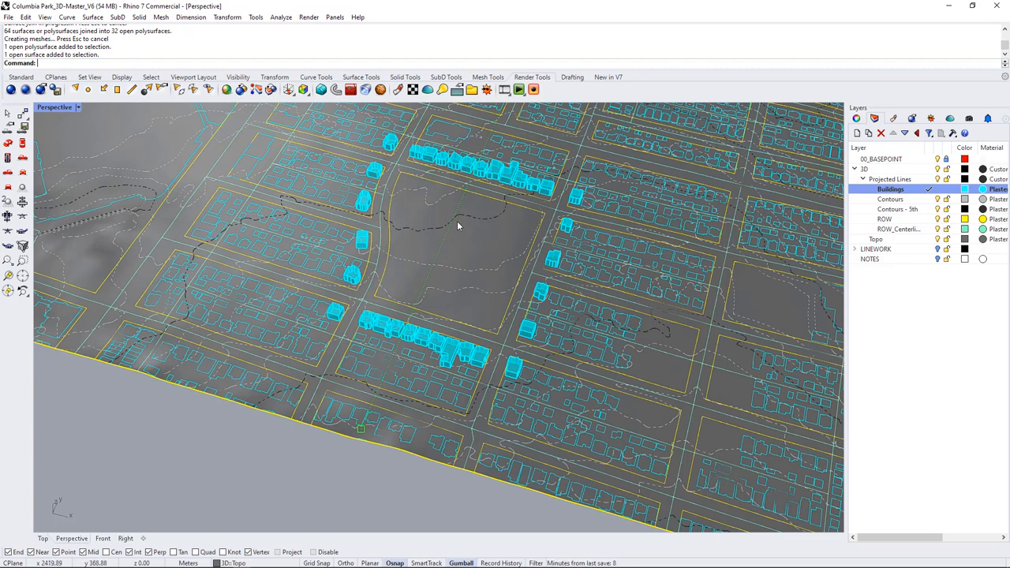
mouse_move(395, 325)
type("SP")
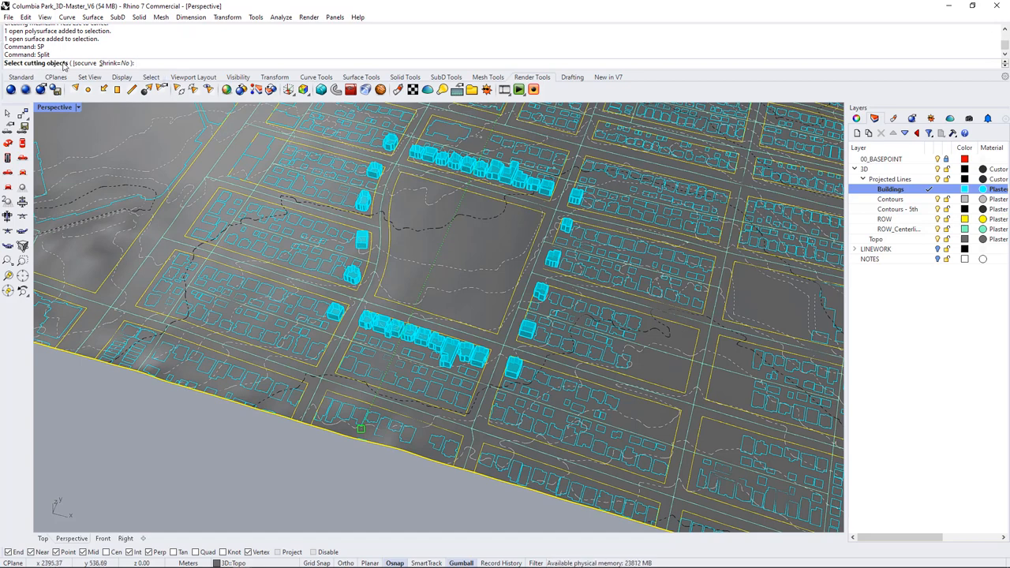
Open the right-of-way layer's options to pick its curves as Split cutters
left_click(882, 218)
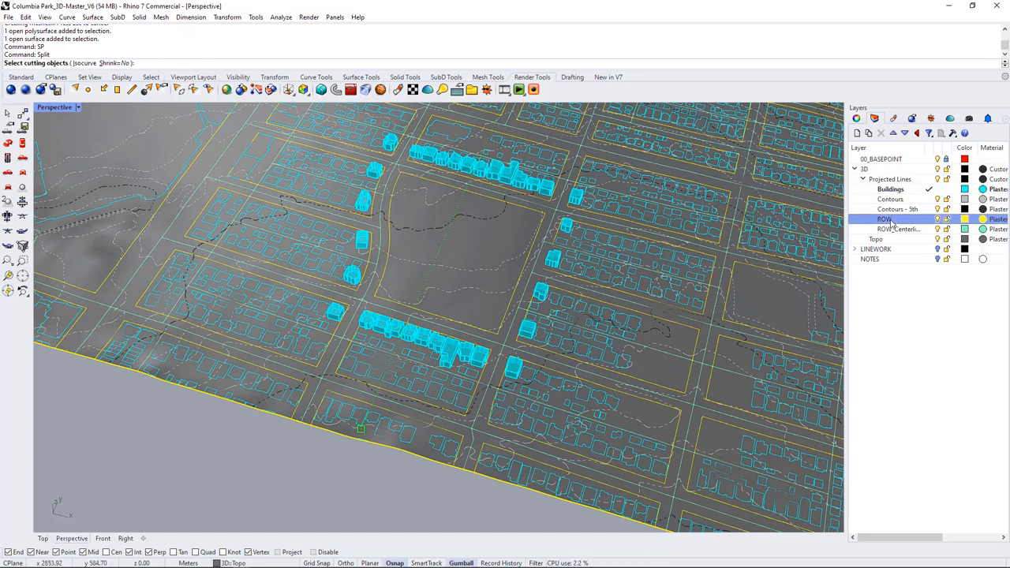
right_click(885, 219)
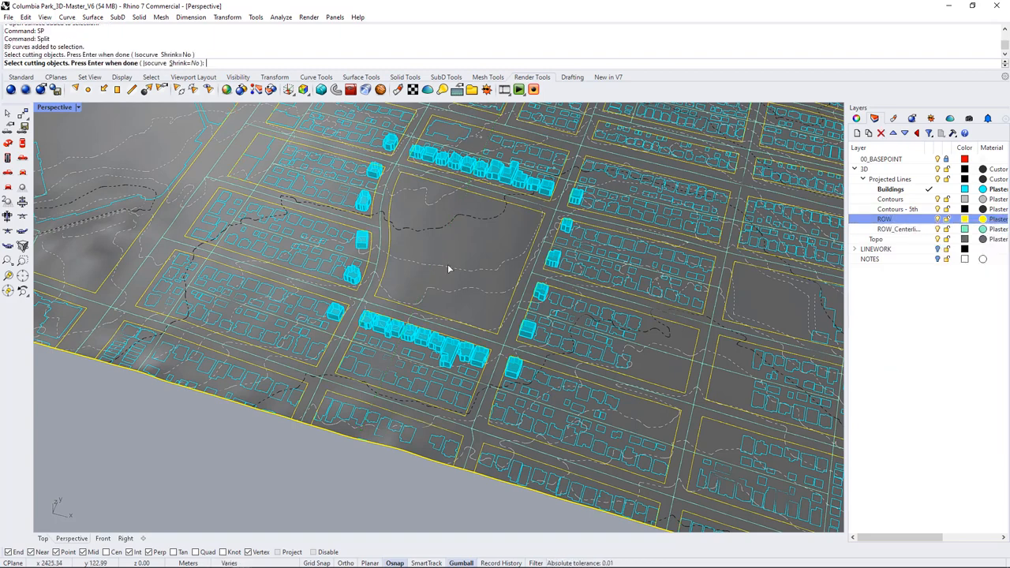
mouse_move(463, 285)
type("UNits")
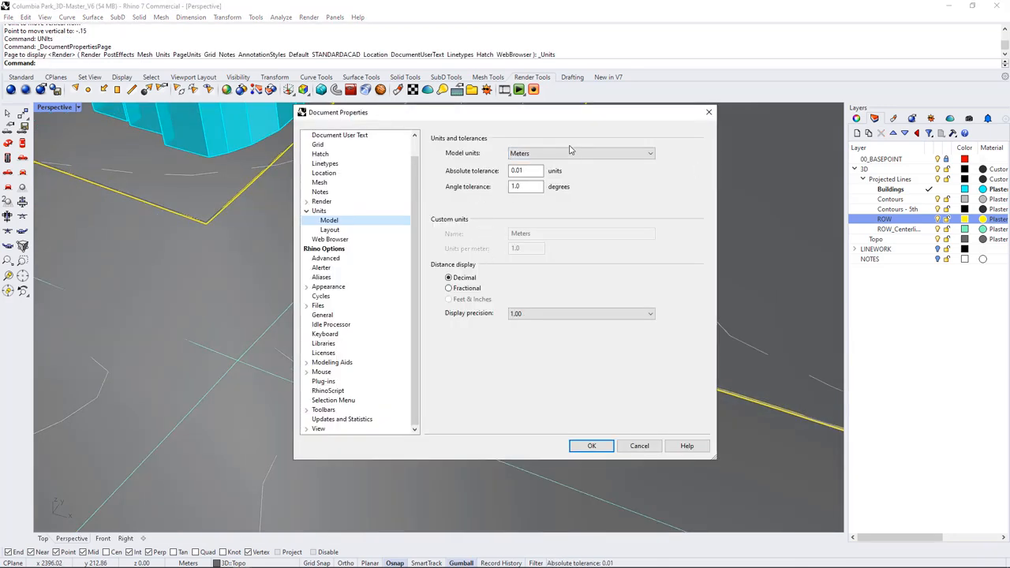
Confirm meters as the document units and close Document Properties
left_click(591, 446)
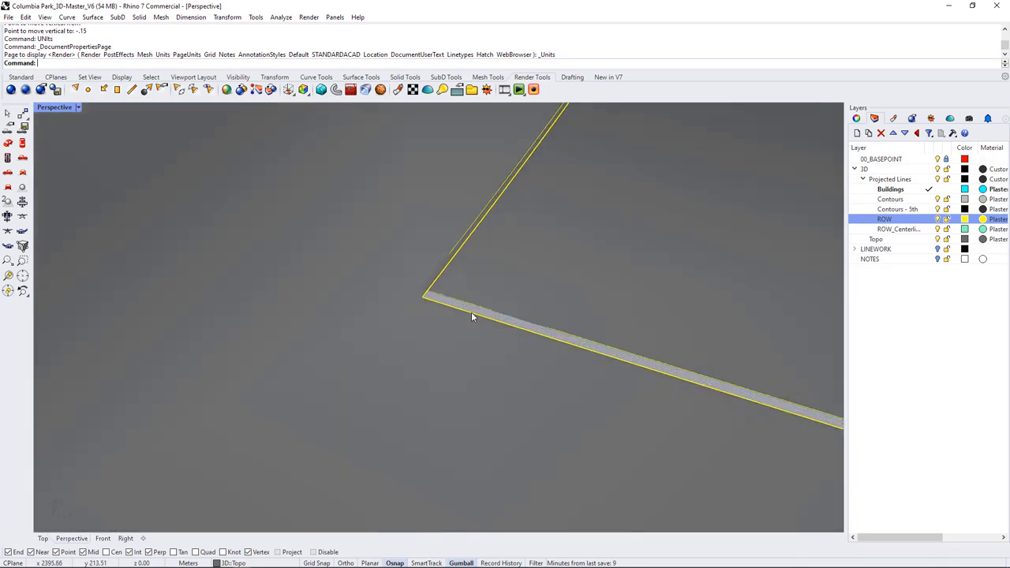
Extrude the grouped right-of-way curves with ExtrudeCrv using BothSides=Yes
left_click(472, 316)
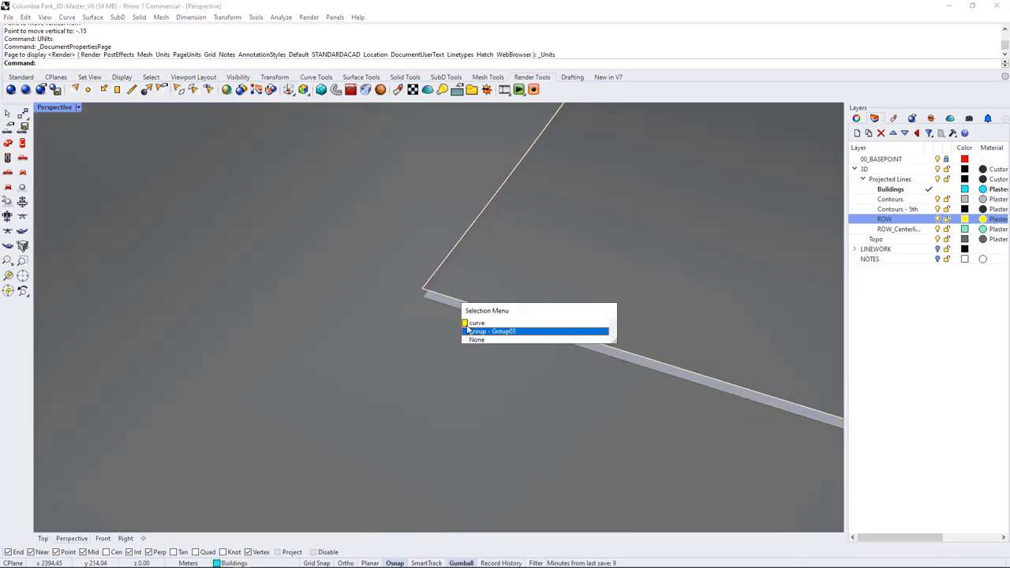
left_click(479, 322)
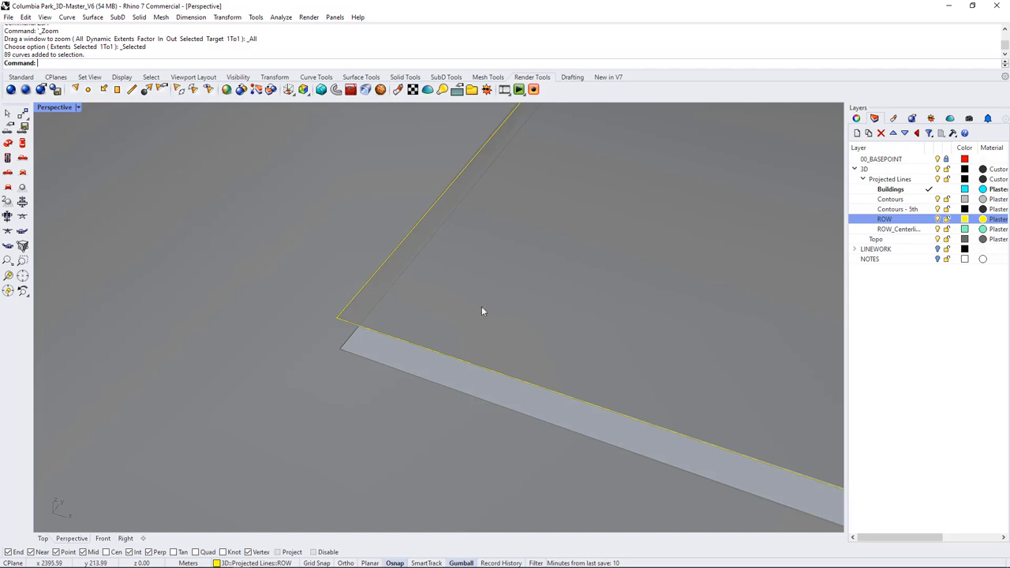
type("EXT")
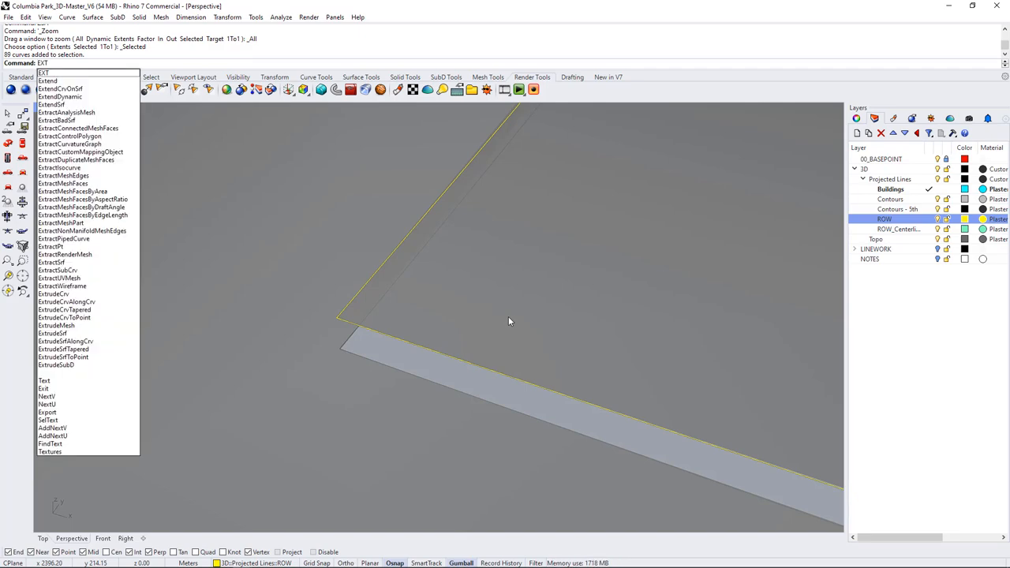
left_click(52, 293)
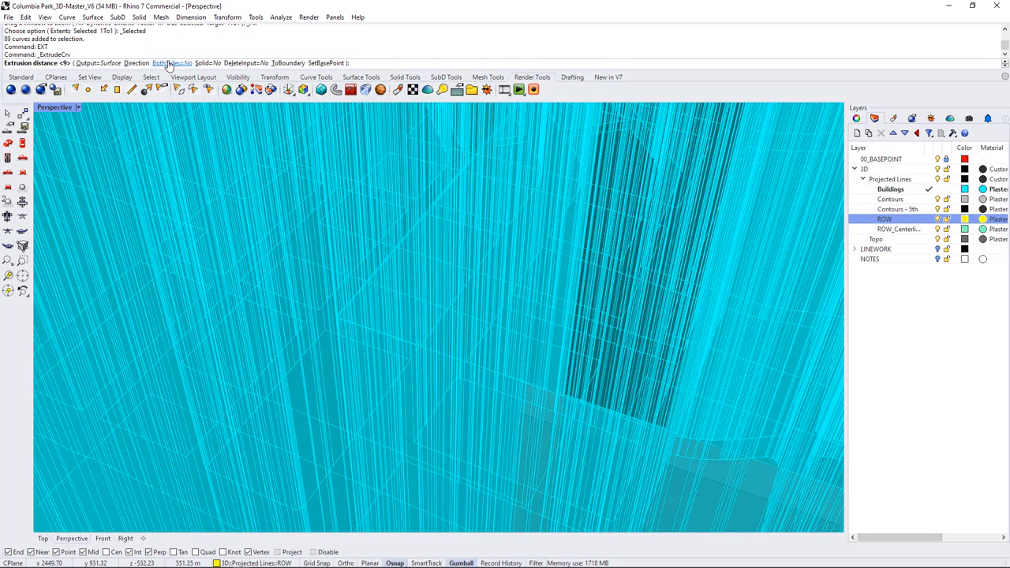
left_click(170, 63)
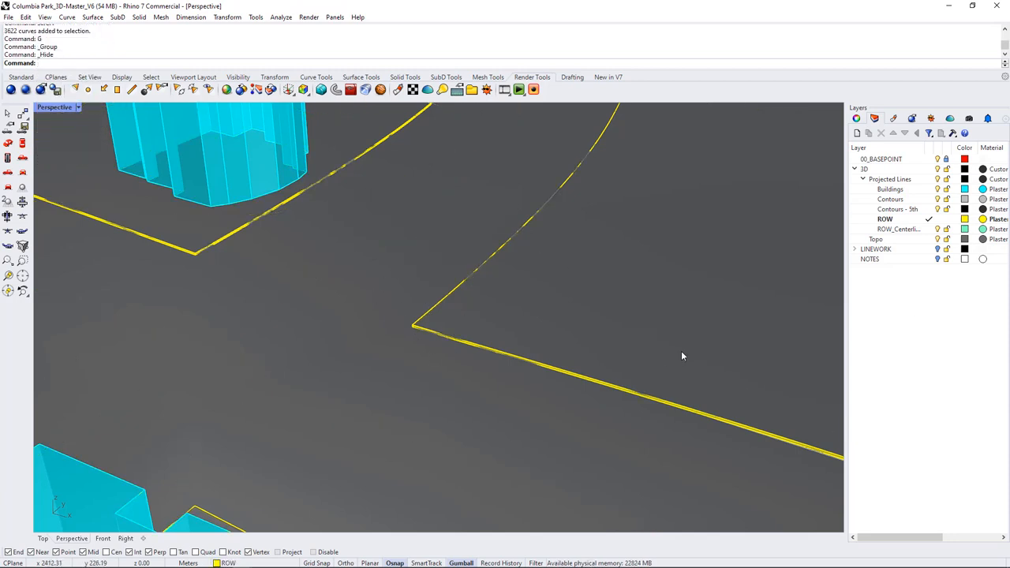
Select all objects on the right-of-way layer for joining, then reopen its options
right_click(881, 219)
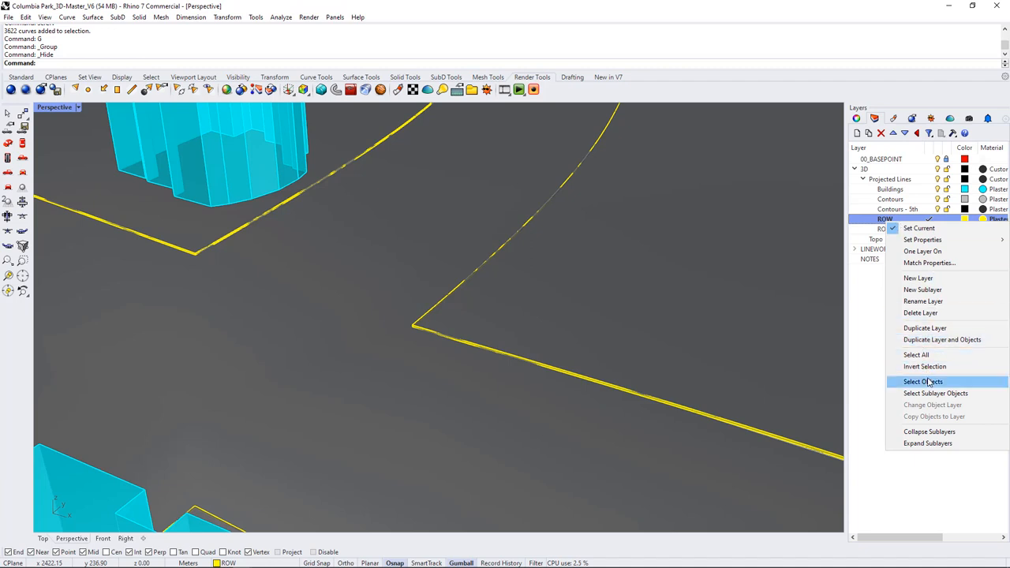
left_click(916, 381)
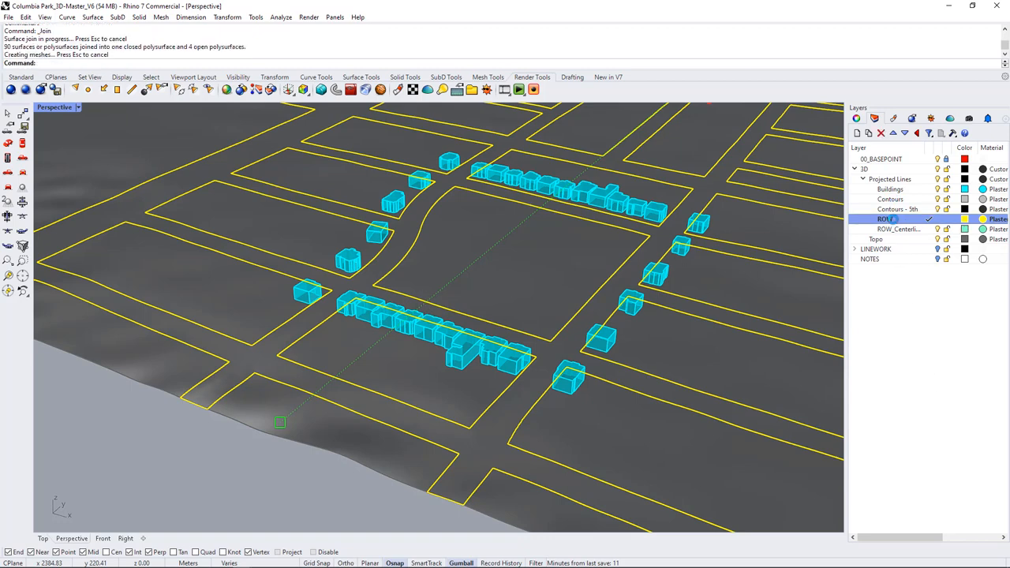
right_click(884, 218)
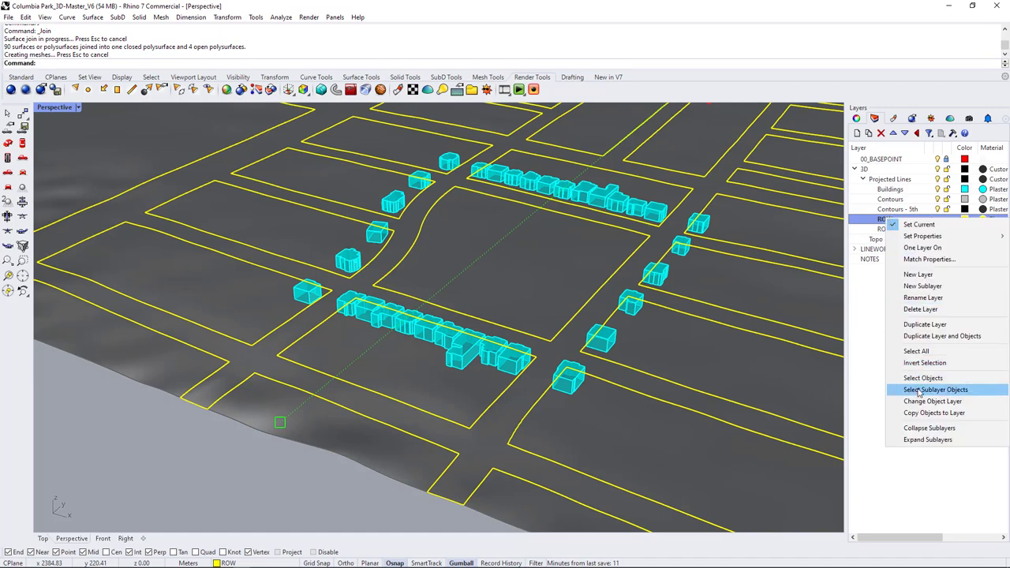